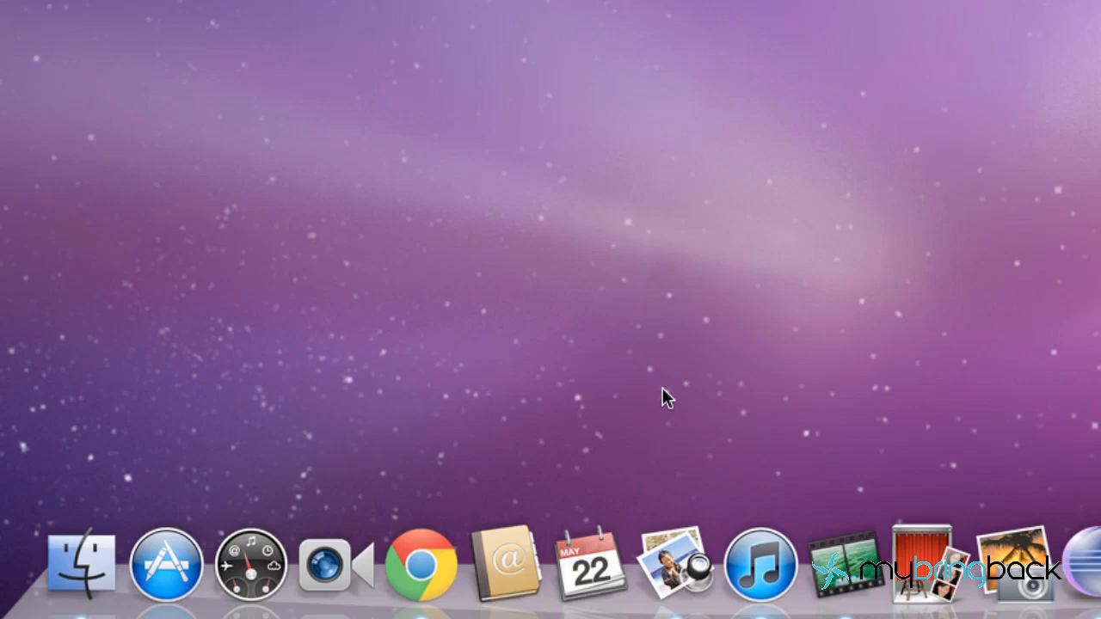
pyautogui.moveTo(651, 422)
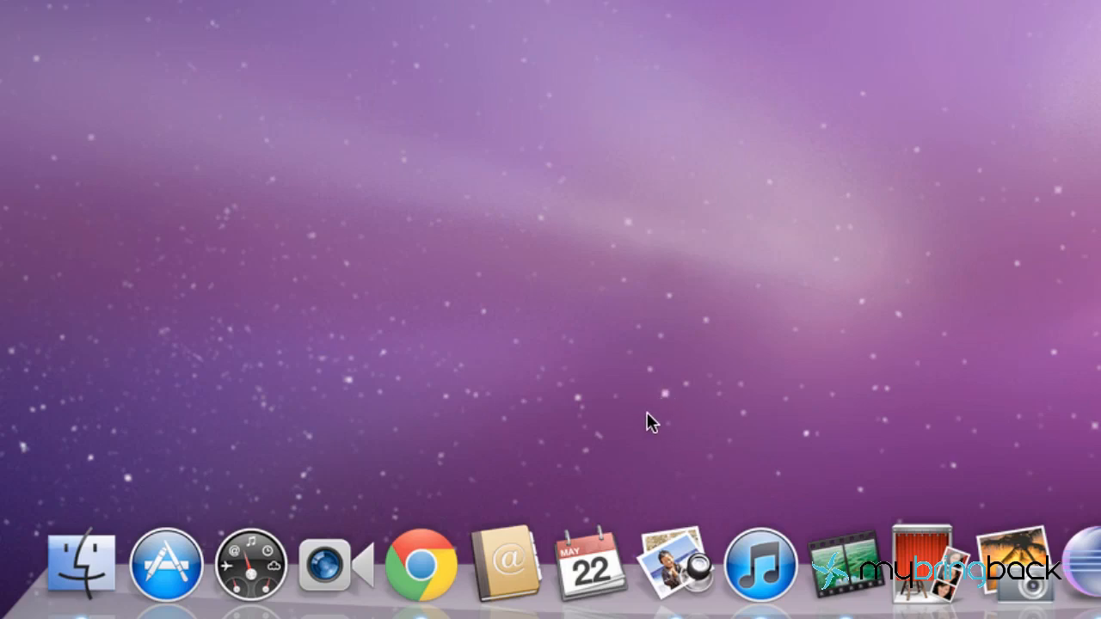
pyautogui.moveTo(664, 421)
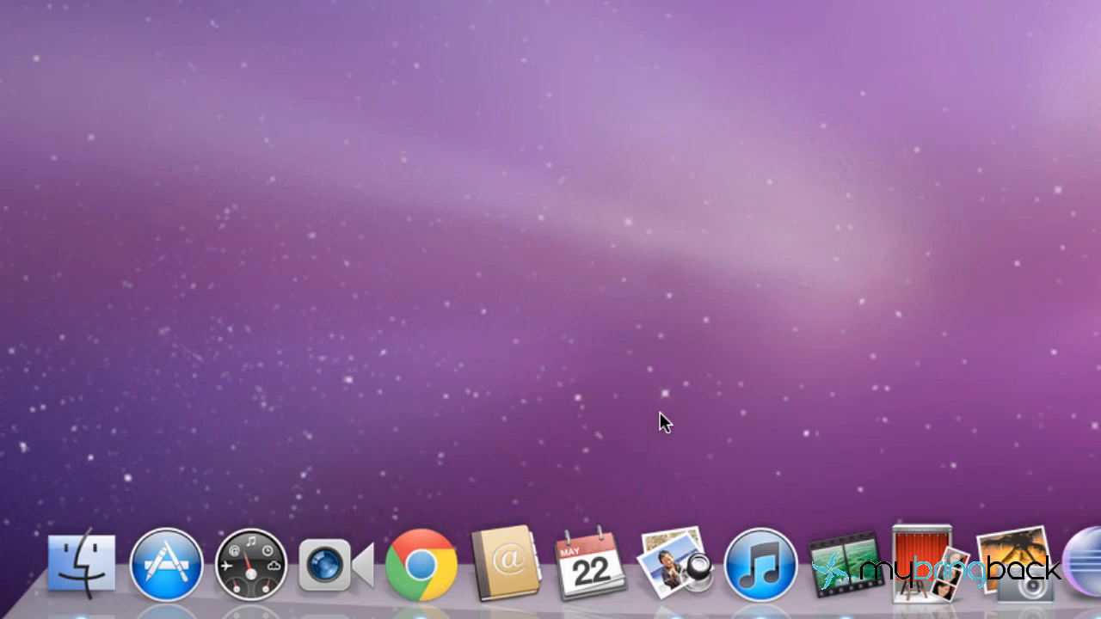
pyautogui.moveTo(456, 506)
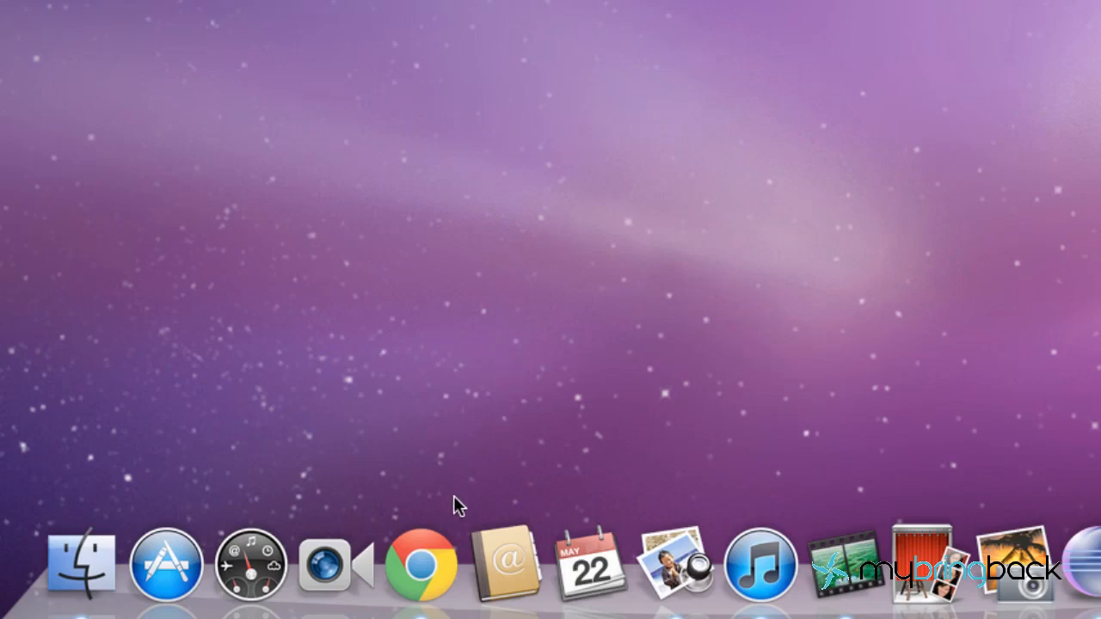
# - Launch Chrome from the Dock and go to blender.org
pyautogui.click(420, 564)
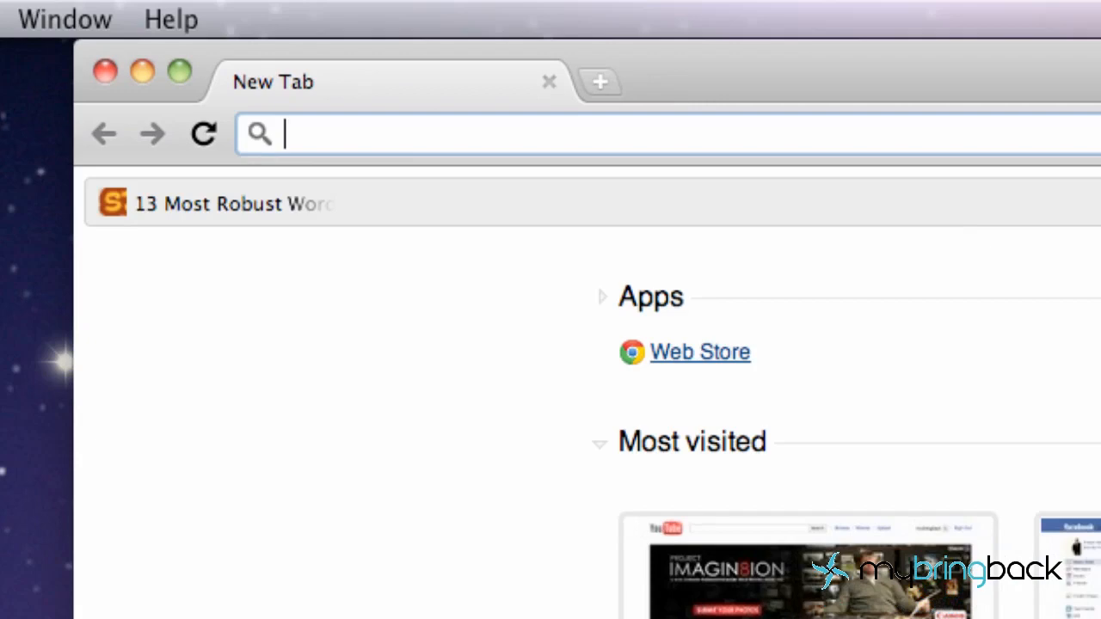
pyautogui.write('blender')
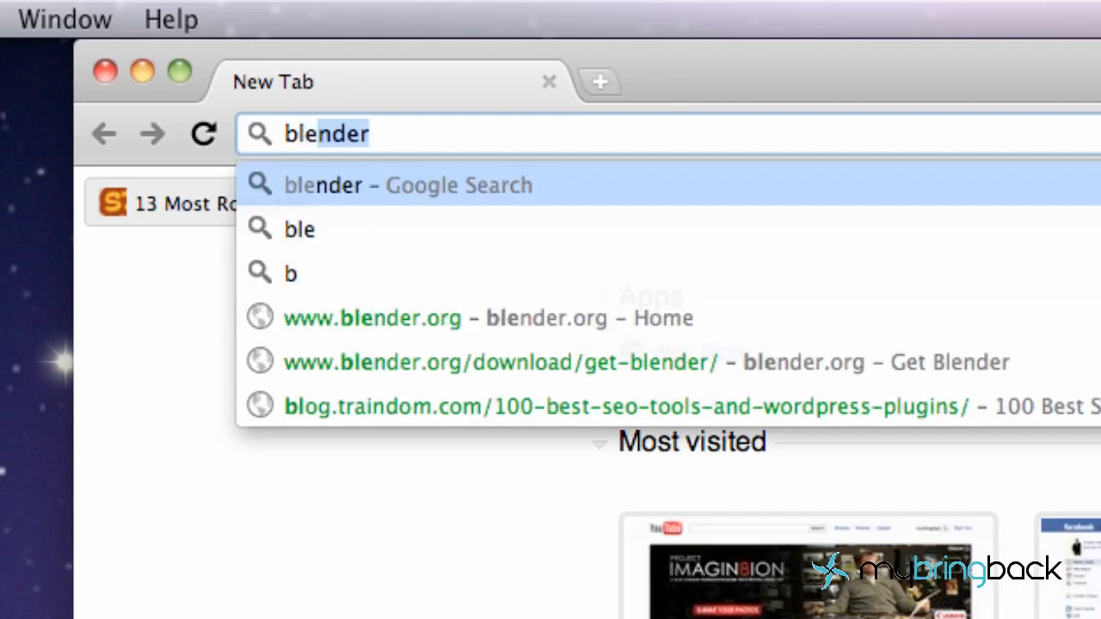
pyautogui.write('.org')
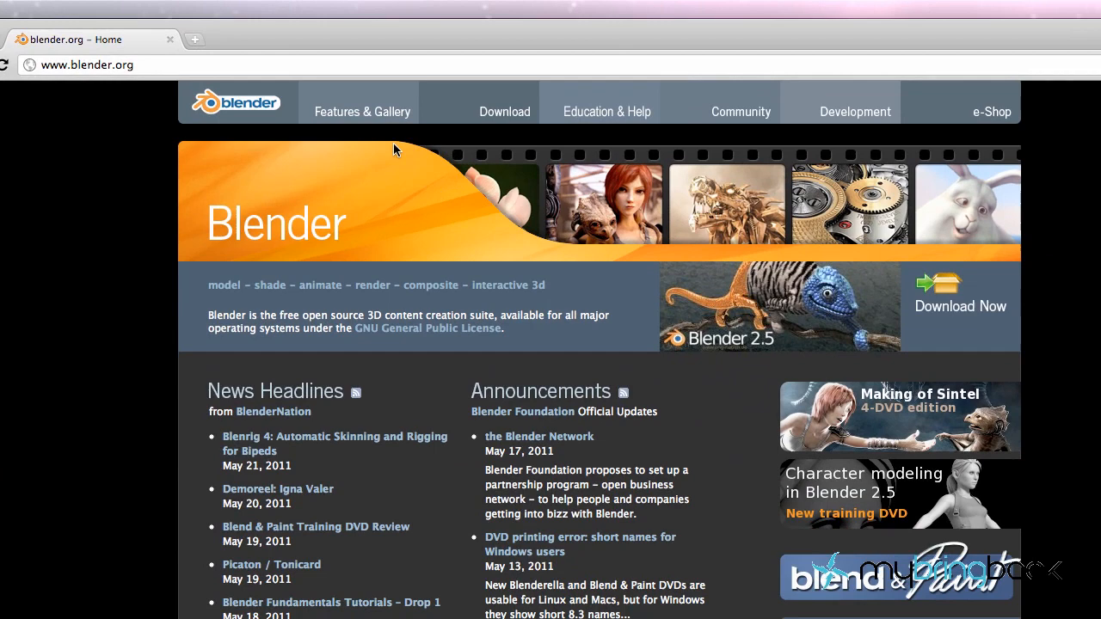
# - Go to the Get Blender download page and bring the Mac OS X builds into view
pyautogui.click(504, 112)
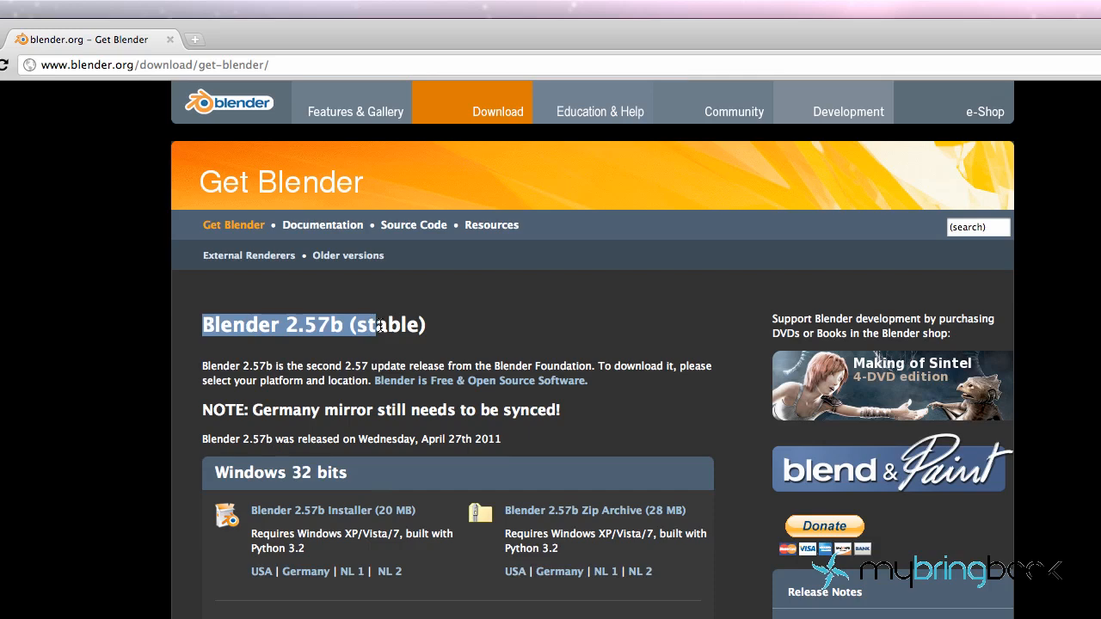
pyautogui.moveTo(439, 325)
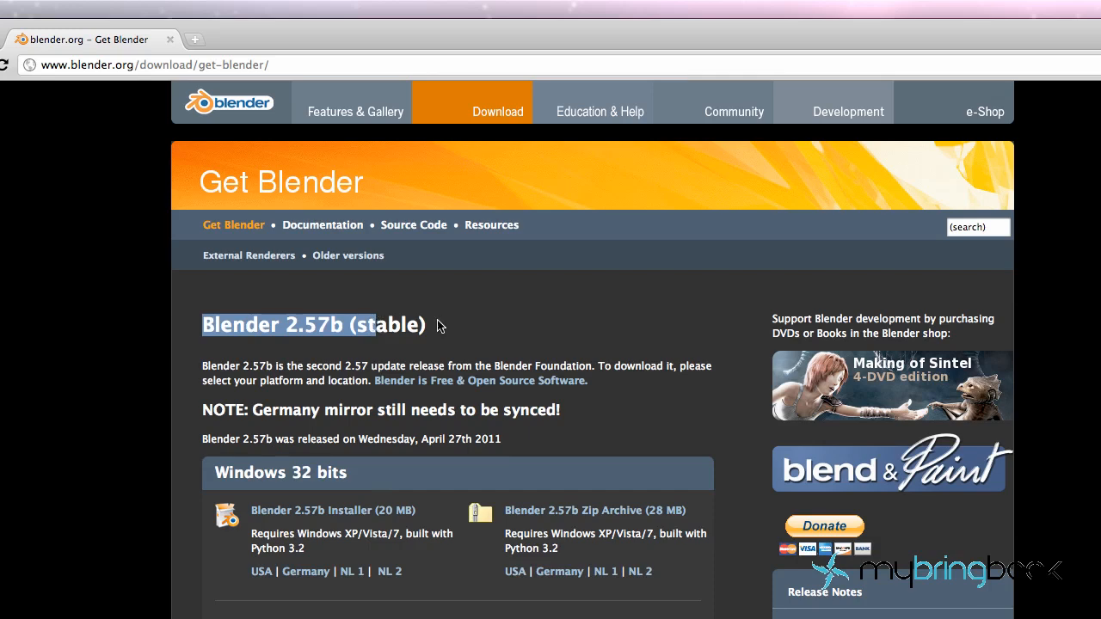
pyautogui.moveTo(361, 361)
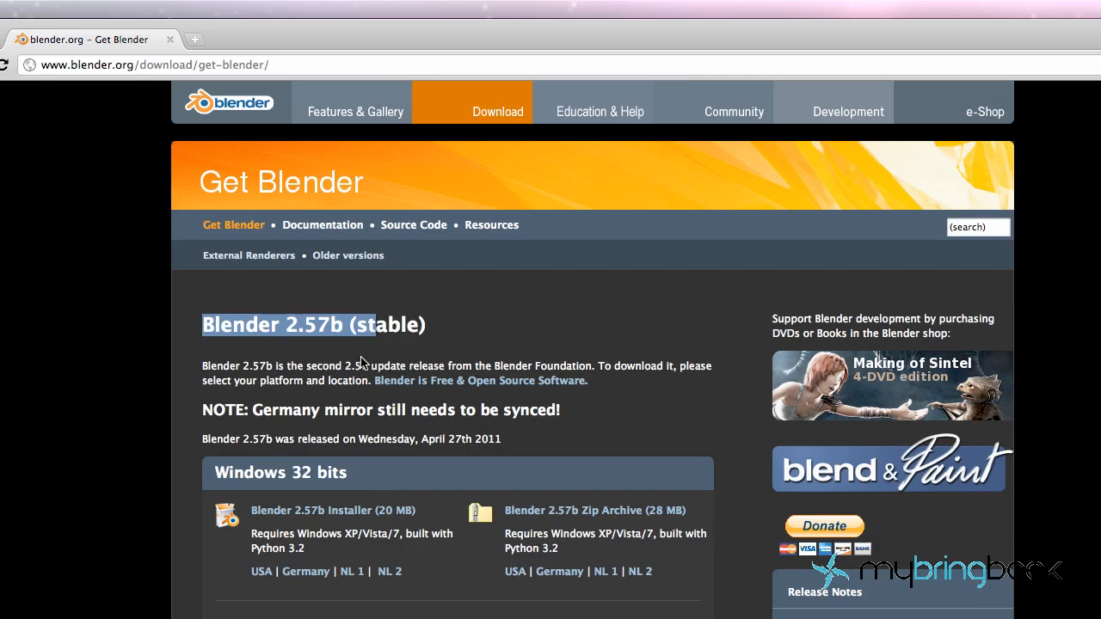
pyautogui.scroll(-3)
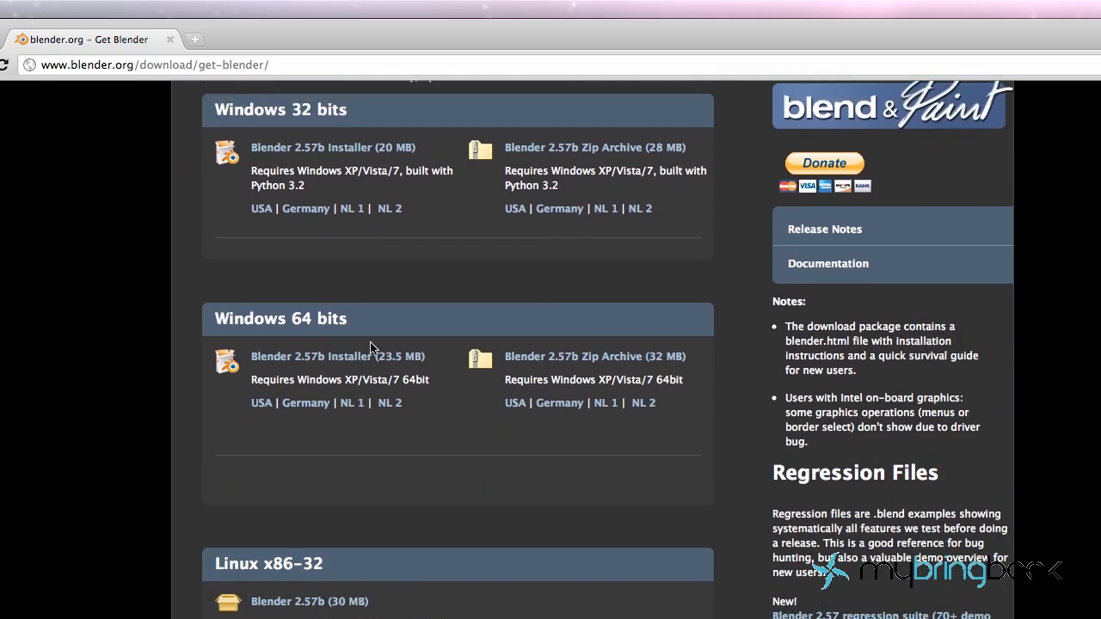
pyautogui.moveTo(446, 153)
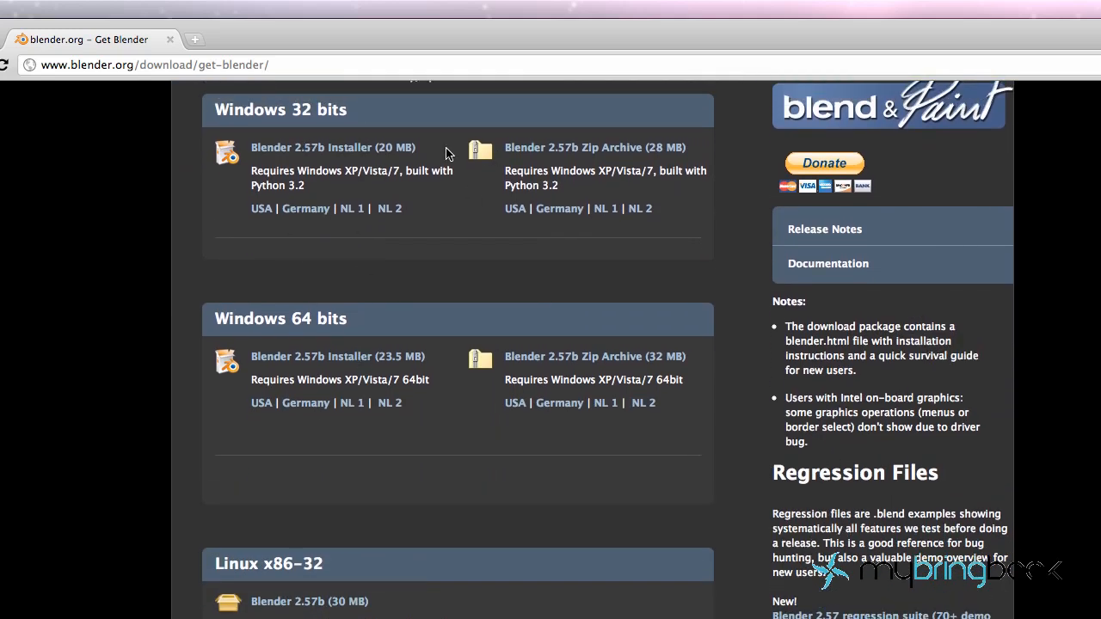
pyautogui.scroll(-3)
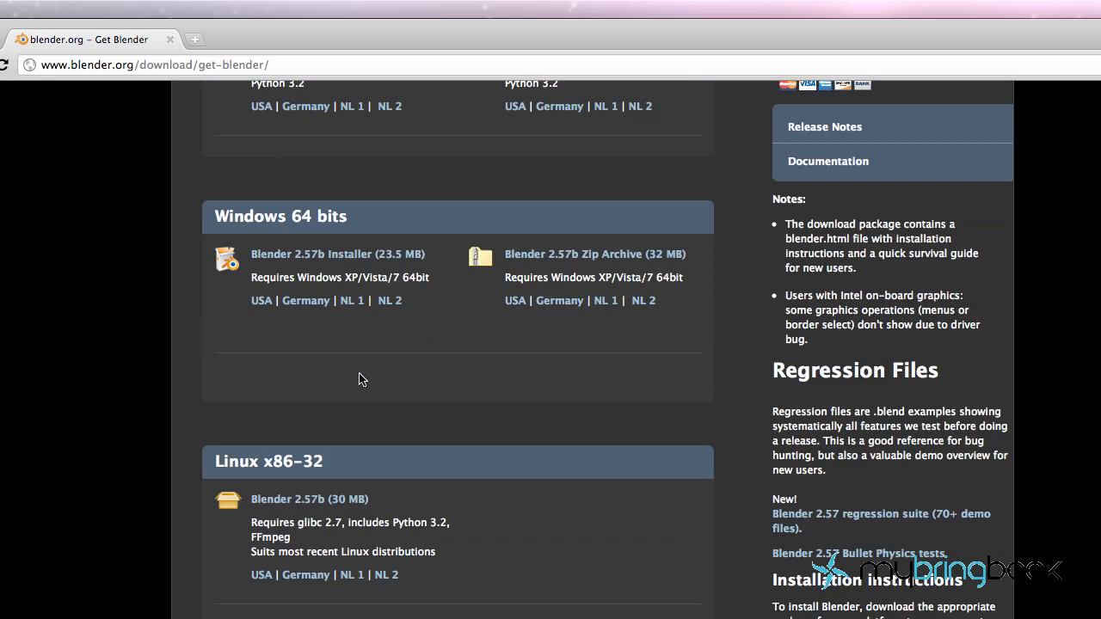
pyautogui.scroll(-3)
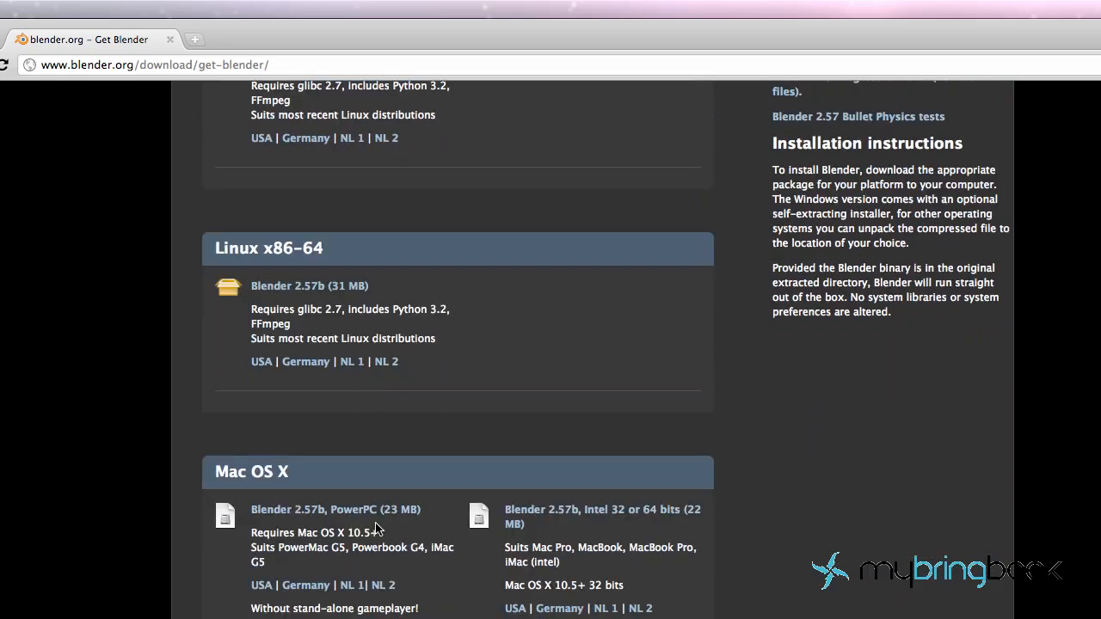
pyautogui.moveTo(389, 566)
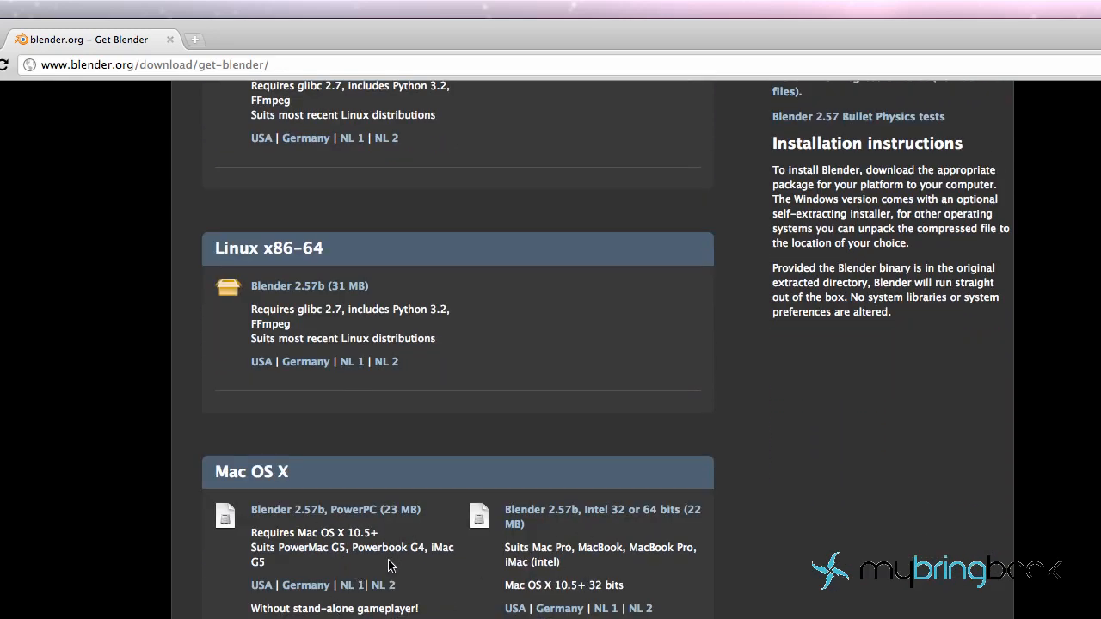
pyautogui.moveTo(336, 509)
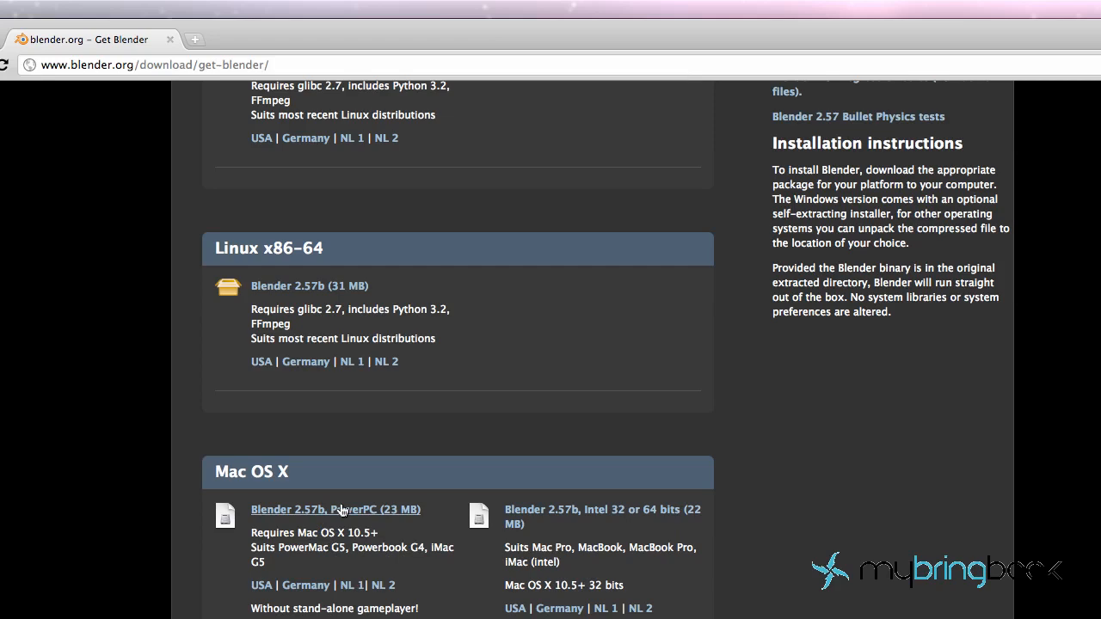
pyautogui.moveTo(261, 584)
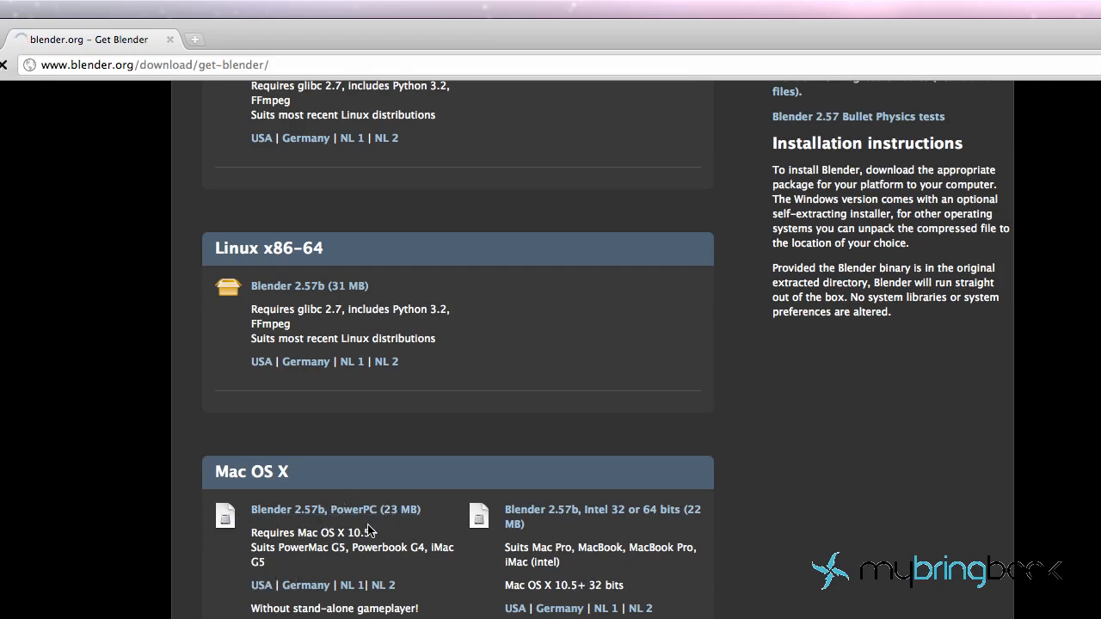
# - Start downloading the Blender 2.57b Mac OS X PowerPC zip
pyautogui.click(336, 509)
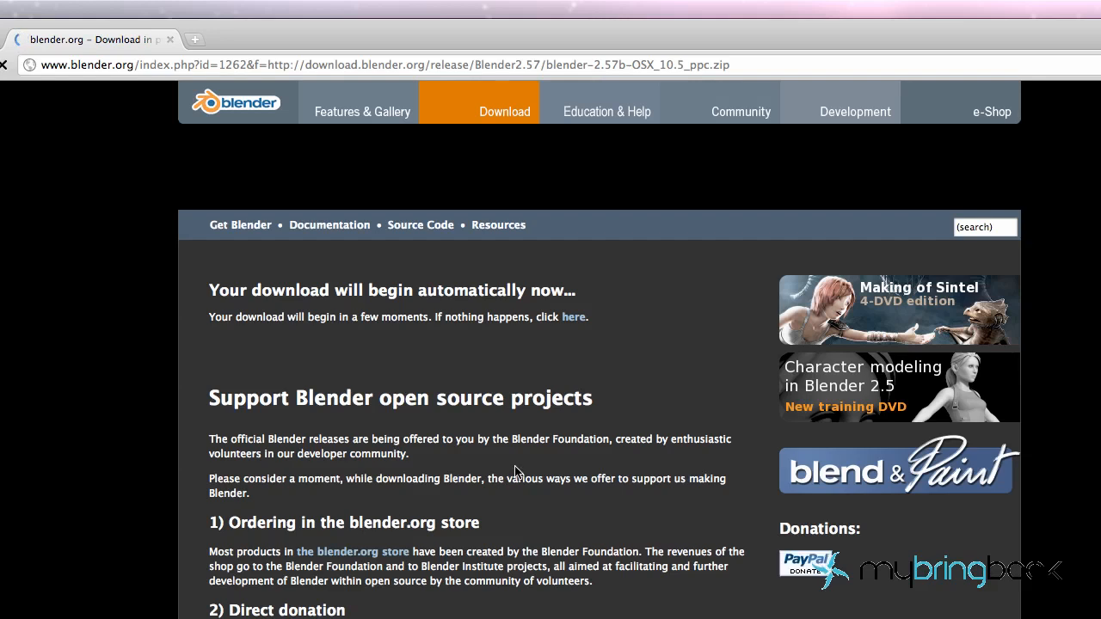
pyautogui.moveTo(592, 342)
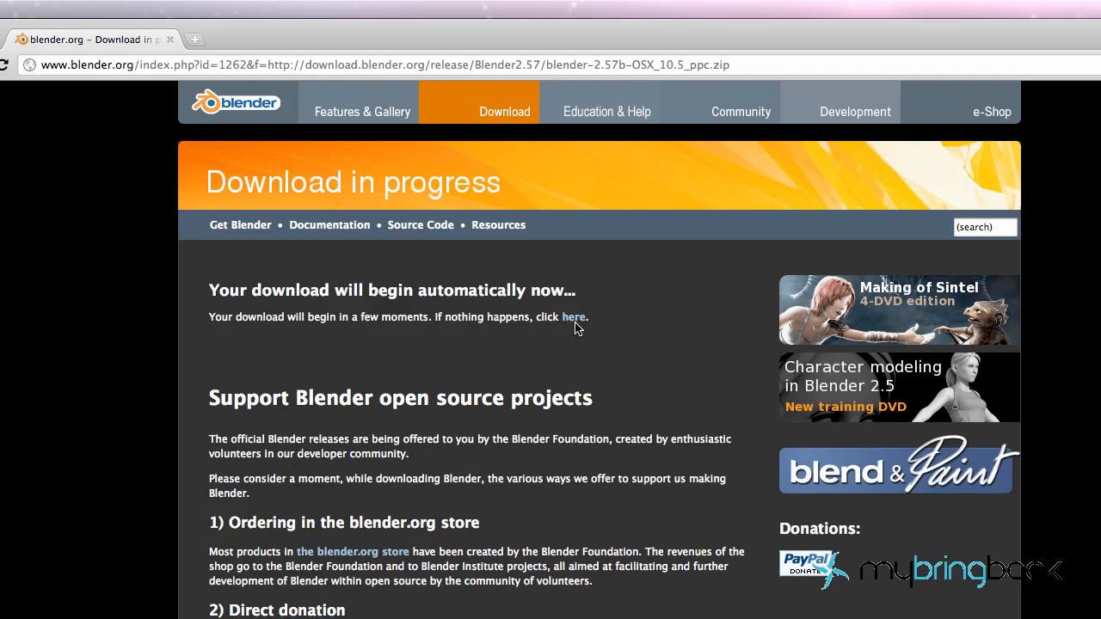
pyautogui.moveTo(550, 388)
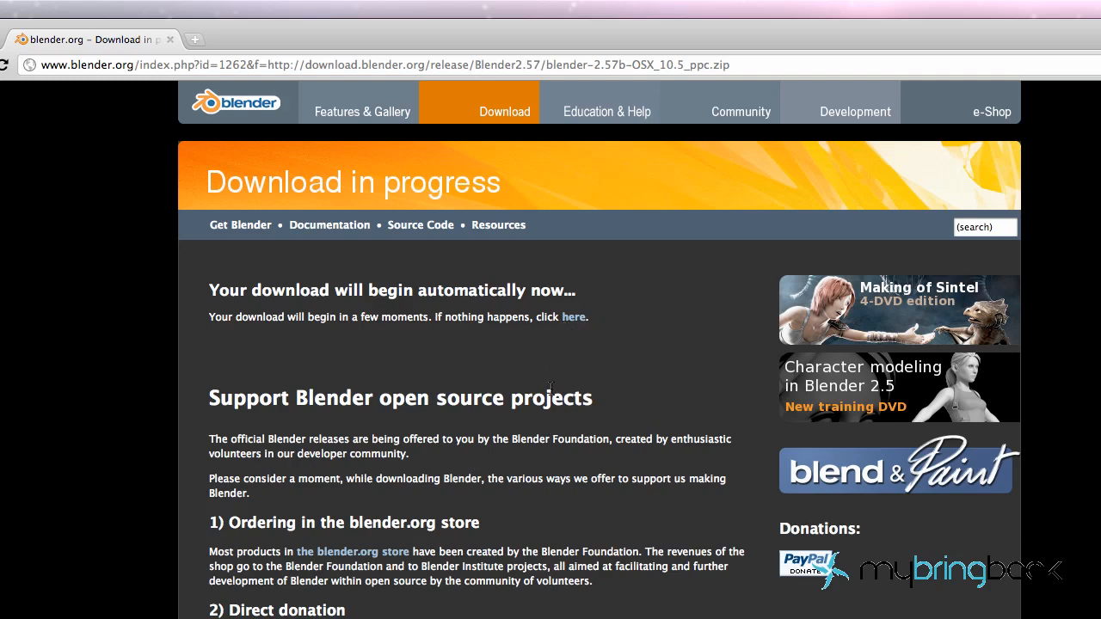
pyautogui.moveTo(572, 317)
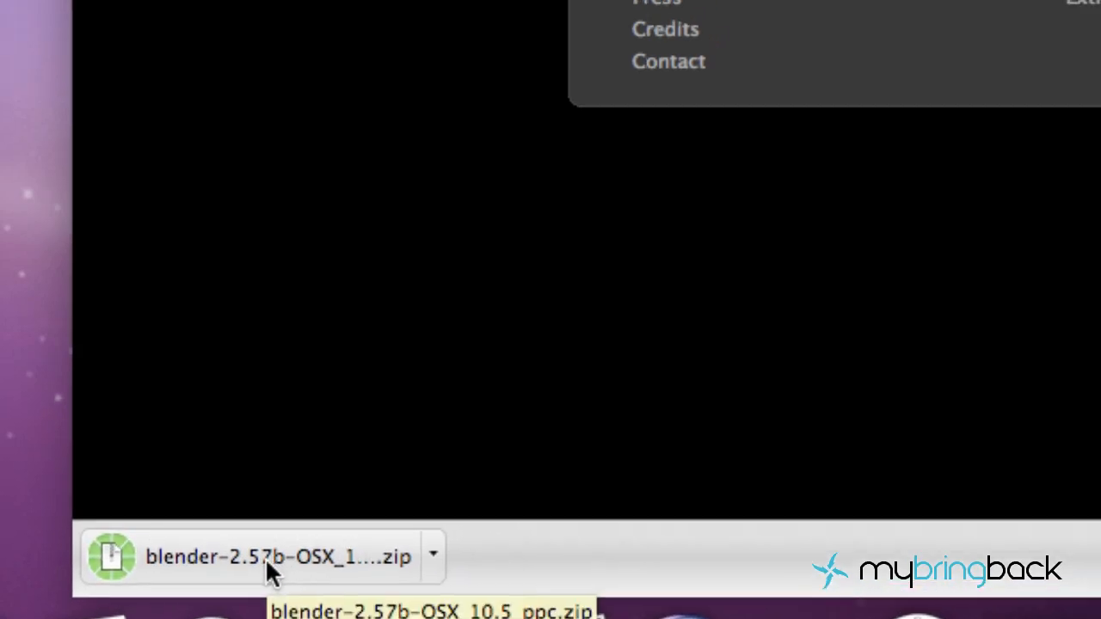
# - Unpack the downloaded zip and confirm opening the blender app despite the Internet warning
pyautogui.click(266, 557)
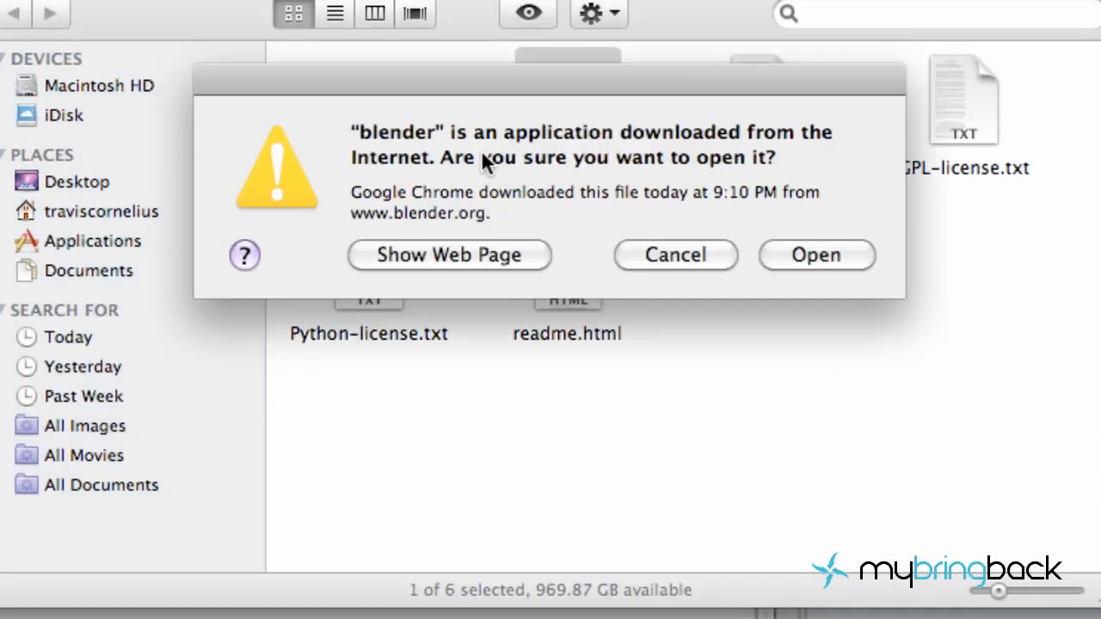
pyautogui.moveTo(559, 286)
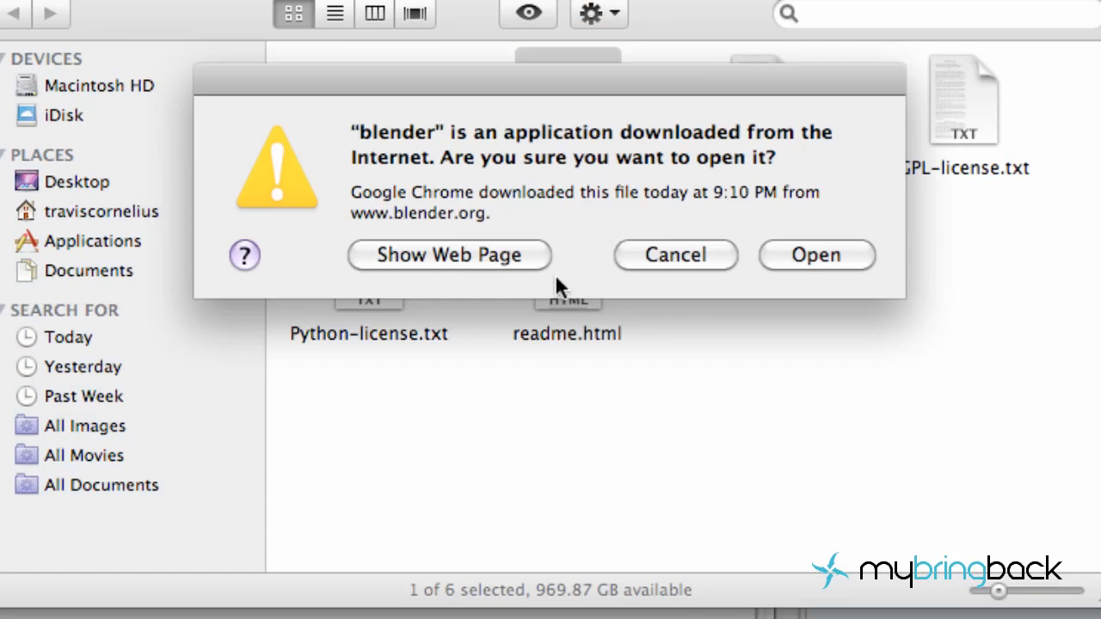
pyautogui.moveTo(816, 255)
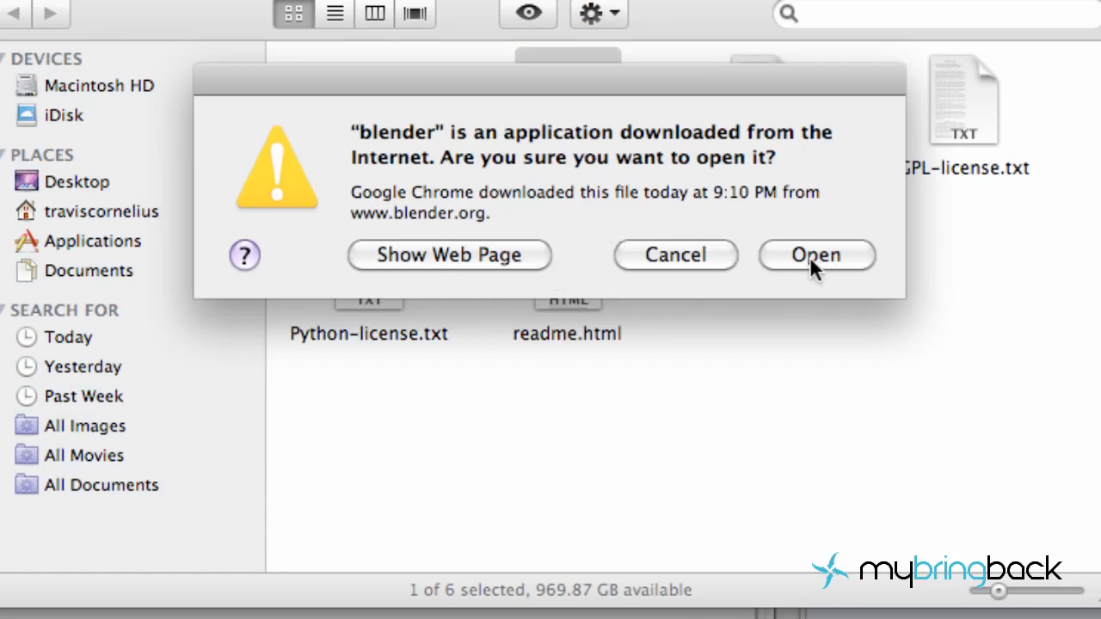
pyautogui.click(815, 254)
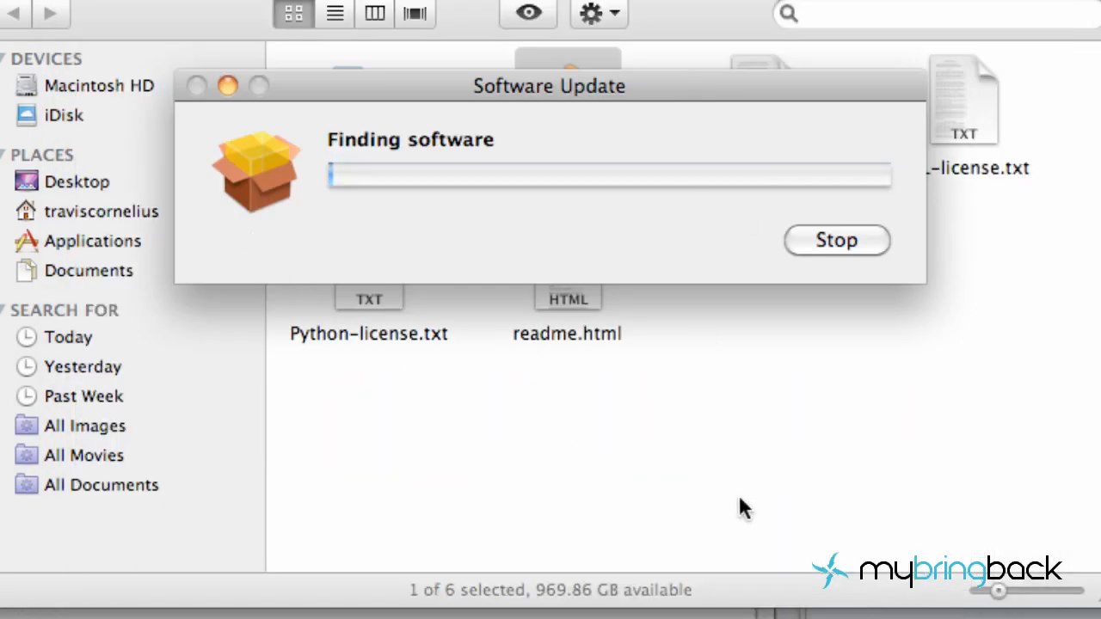
pyautogui.moveTo(702, 285)
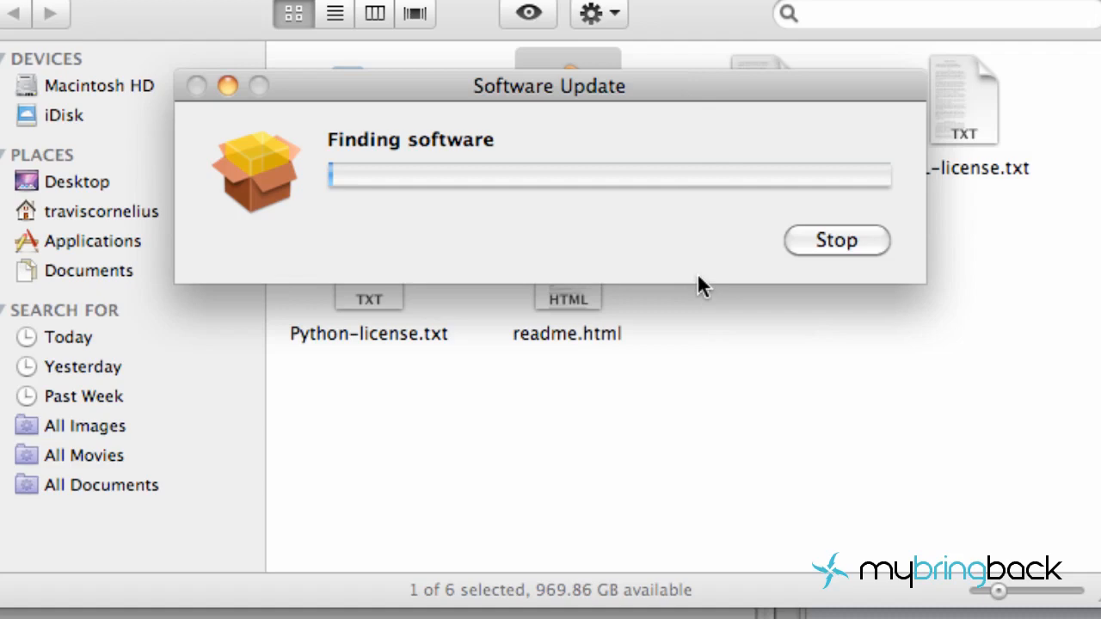
pyautogui.moveTo(799, 399)
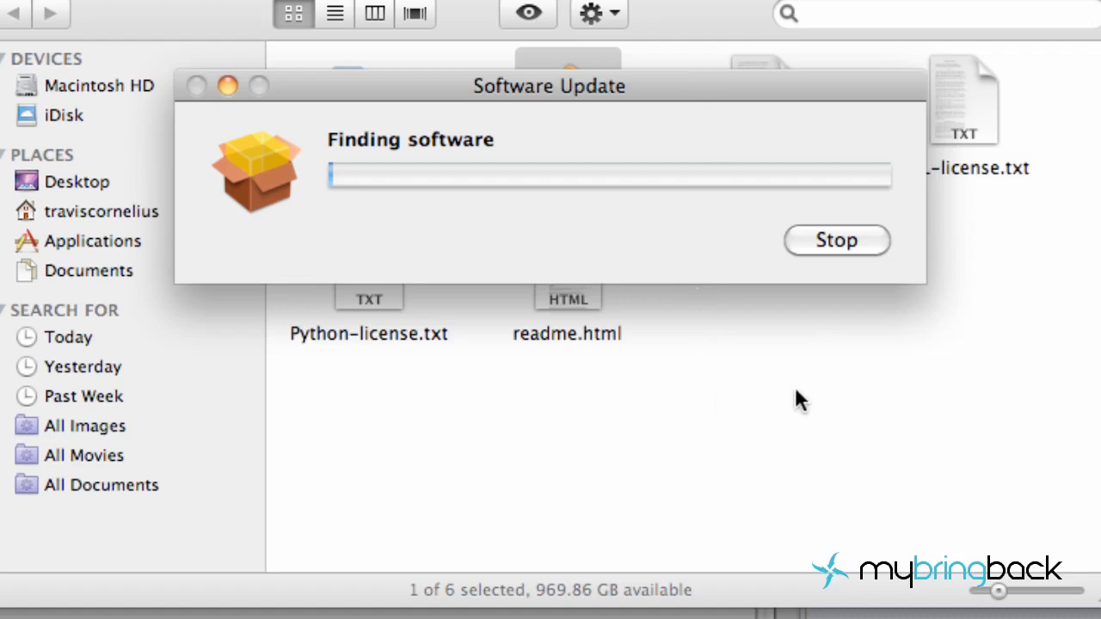
pyautogui.moveTo(410, 175)
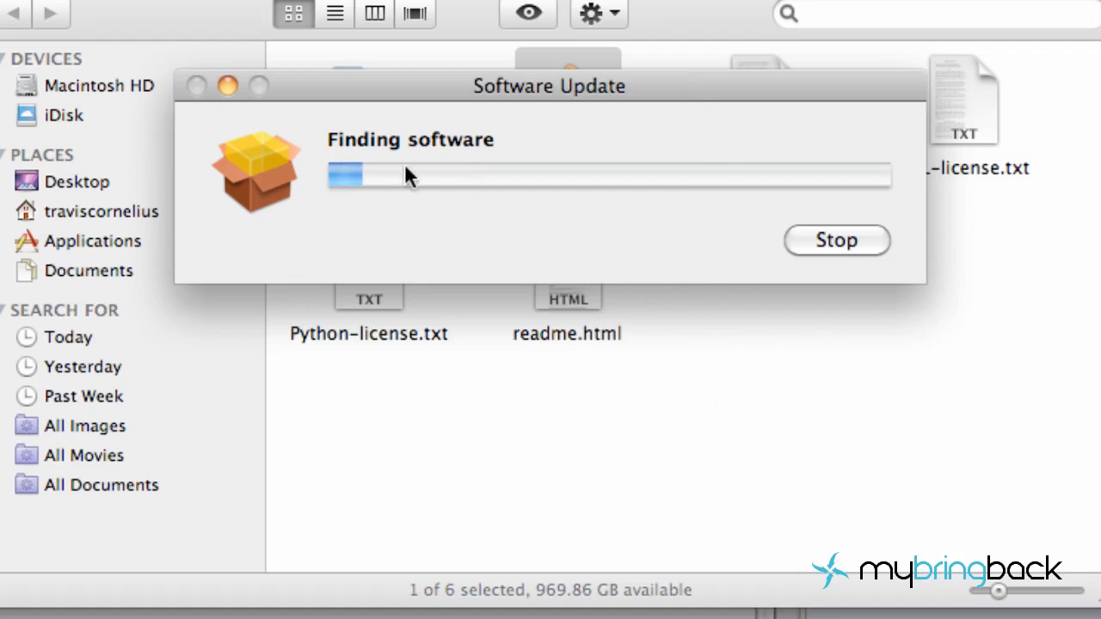
pyautogui.moveTo(722, 188)
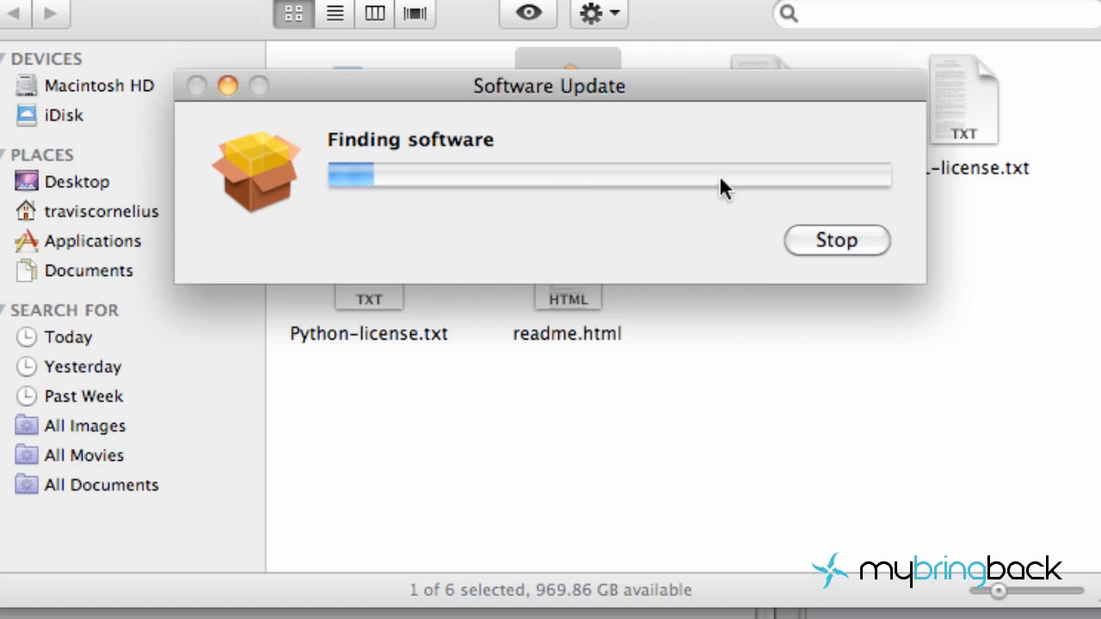
pyautogui.moveTo(696, 210)
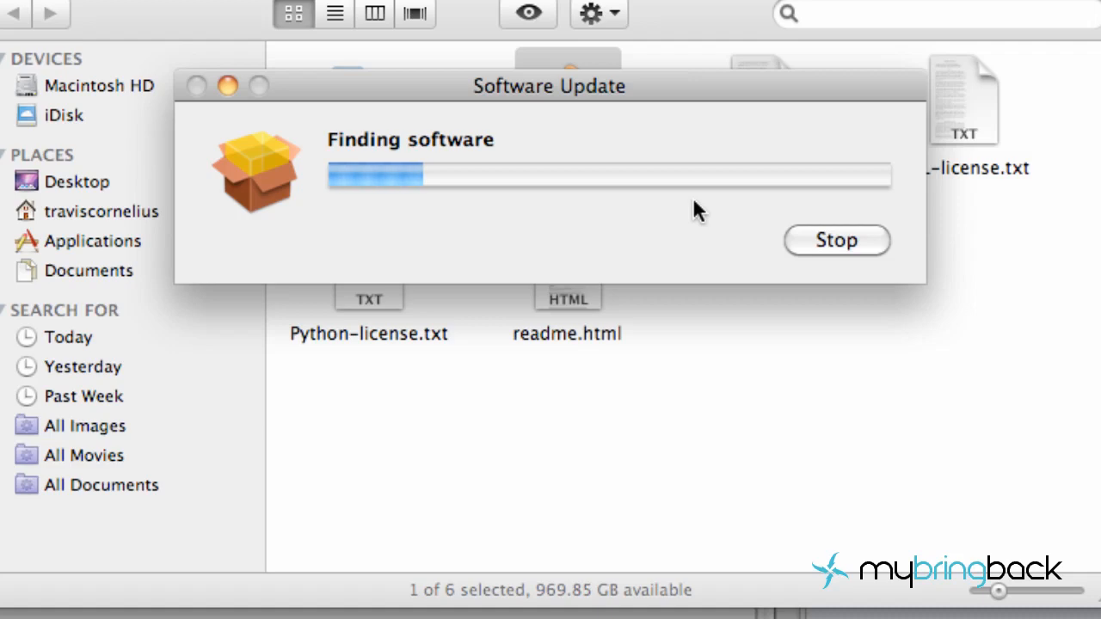
pyautogui.moveTo(592, 152)
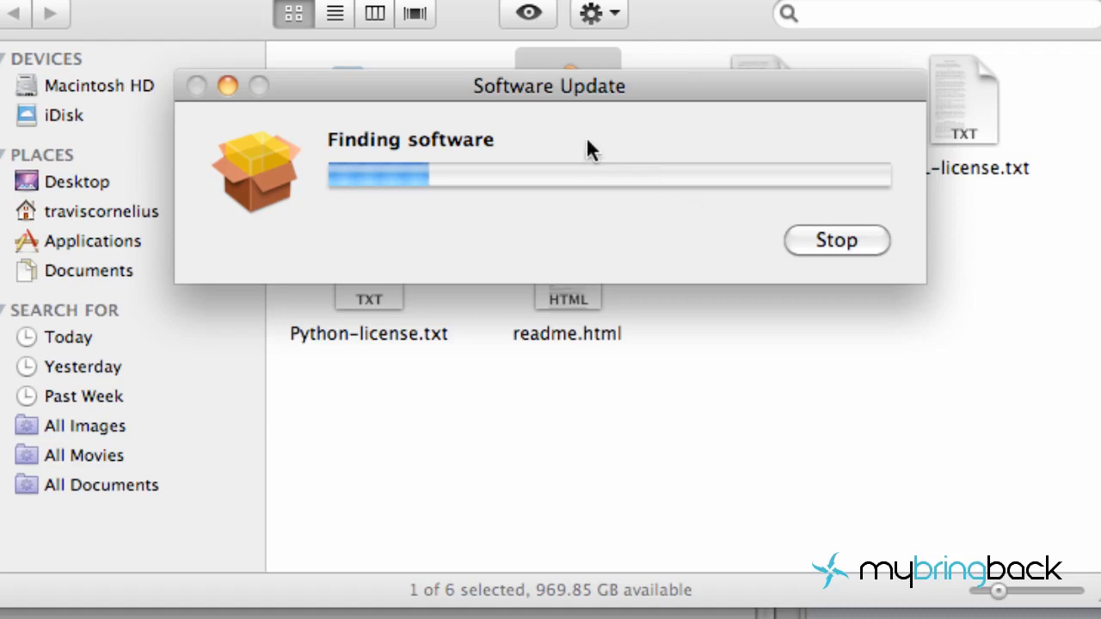
pyautogui.moveTo(488, 96)
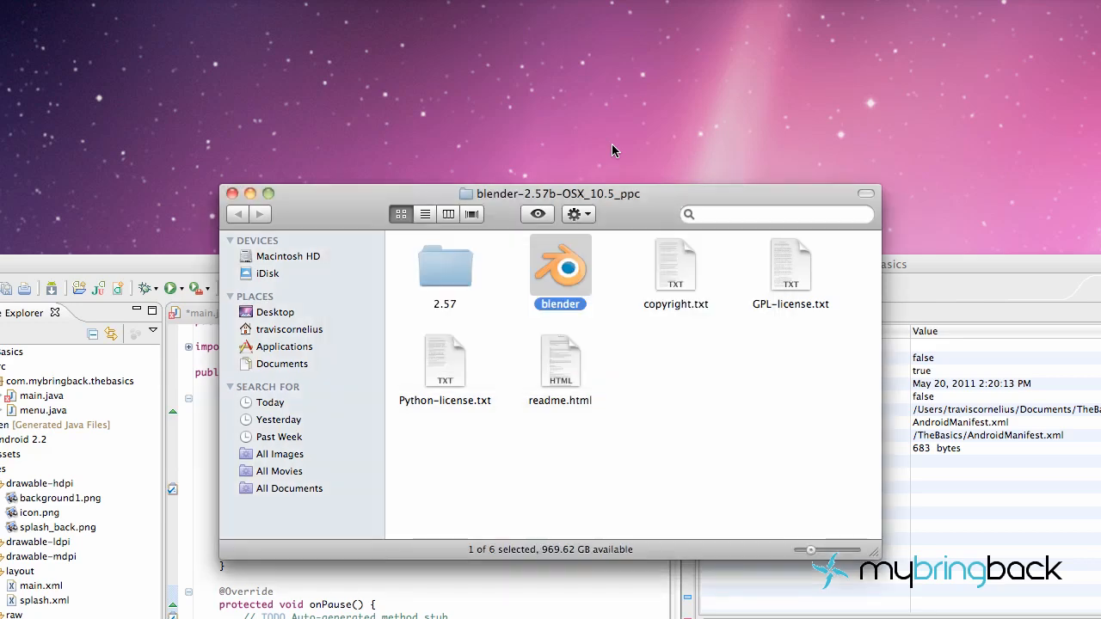
pyautogui.moveTo(251, 193)
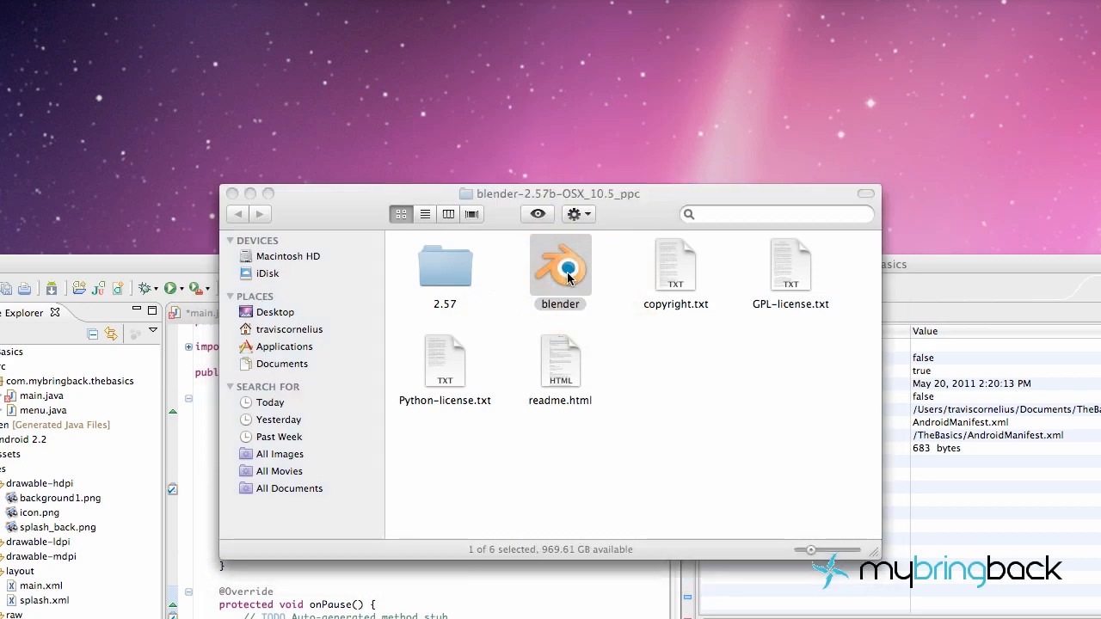
# - Launch blender from the blender-2.57b-OSX_10.5_ppc folder to reach the splash screen
pyautogui.doubleClick(561, 266)
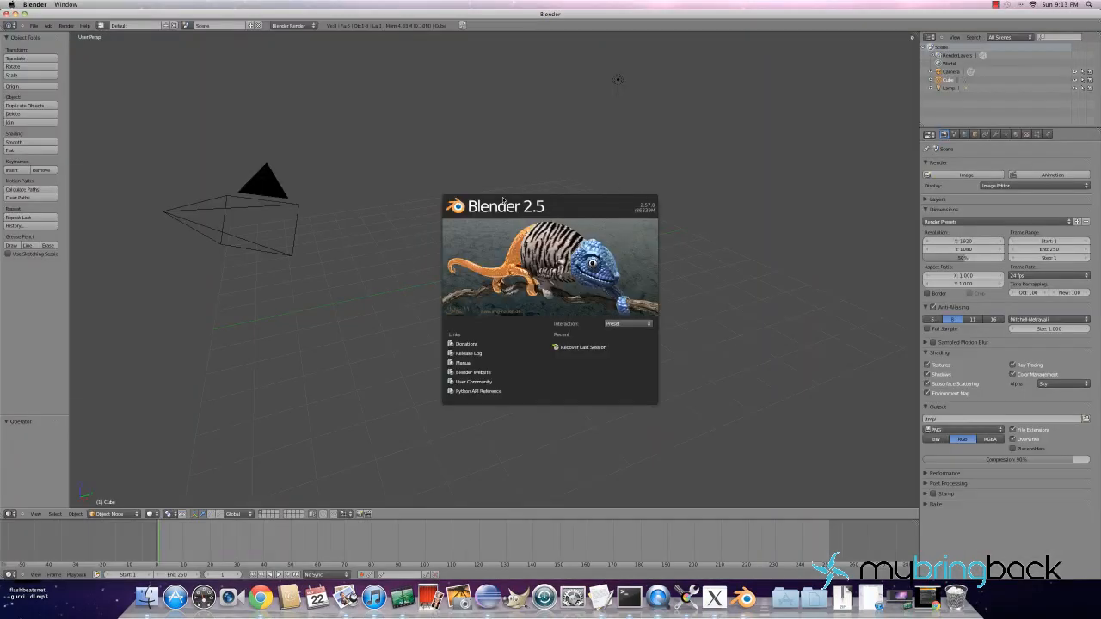
pyautogui.moveTo(462, 227)
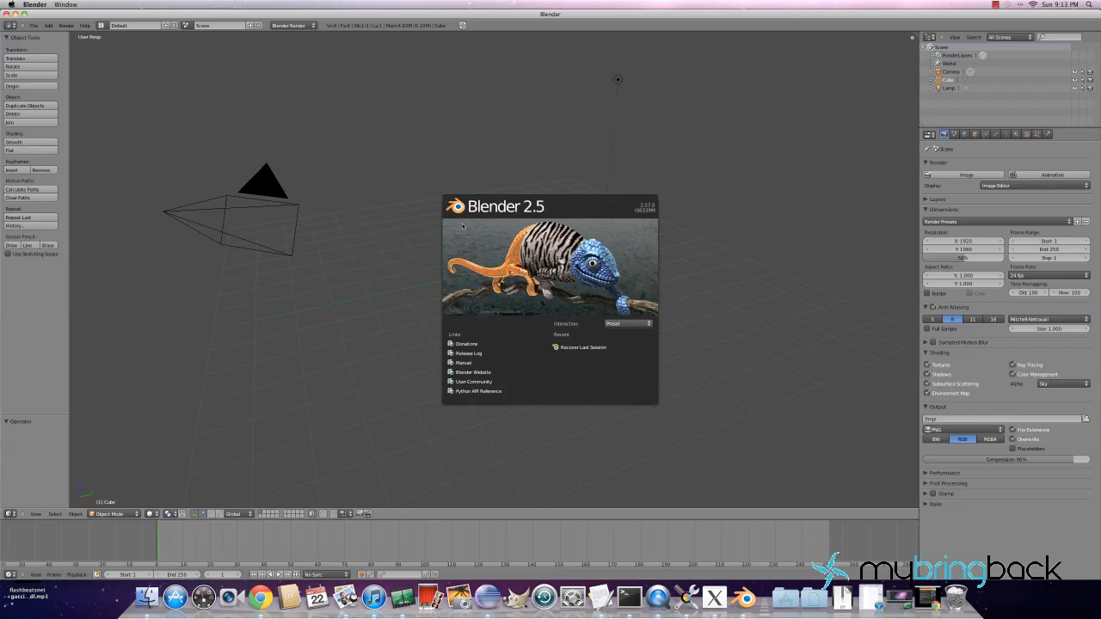
pyautogui.moveTo(565, 313)
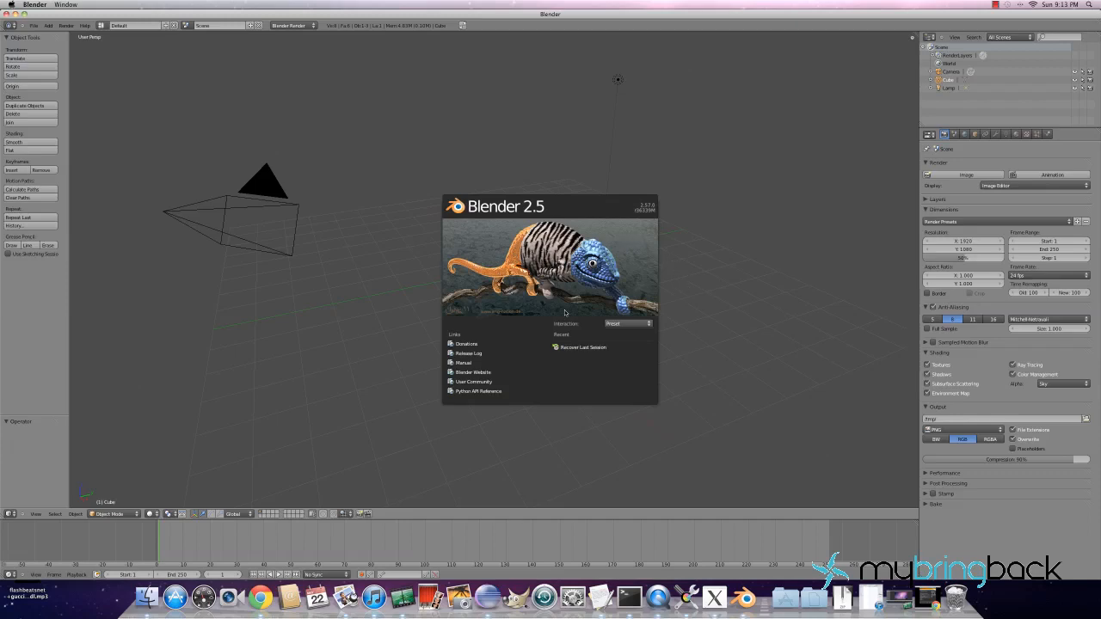
pyautogui.moveTo(468, 241)
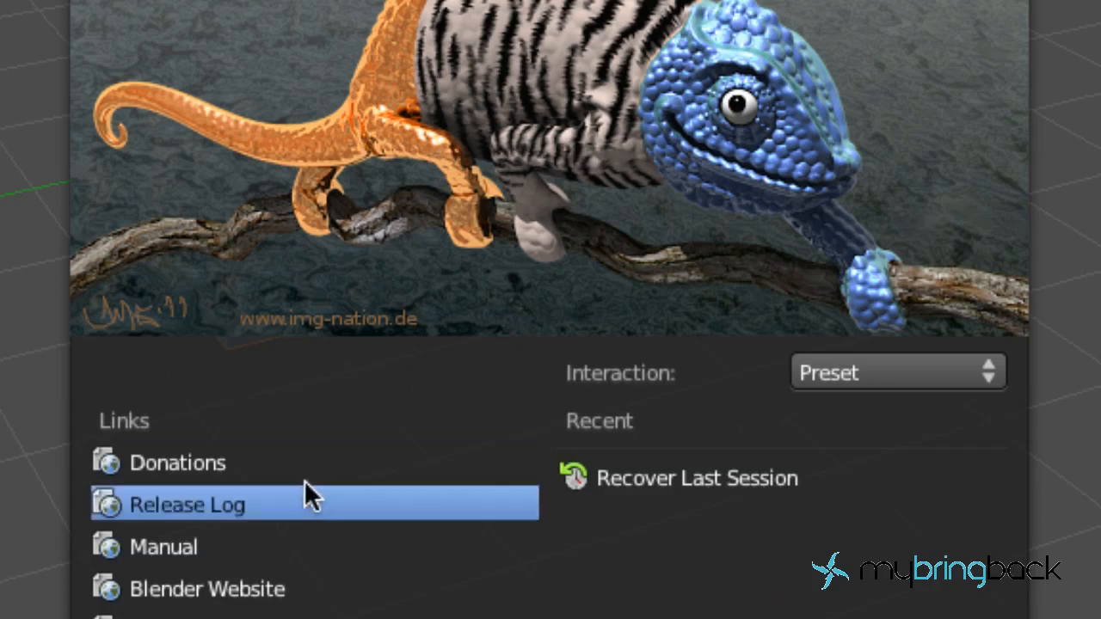
pyautogui.moveTo(179, 463)
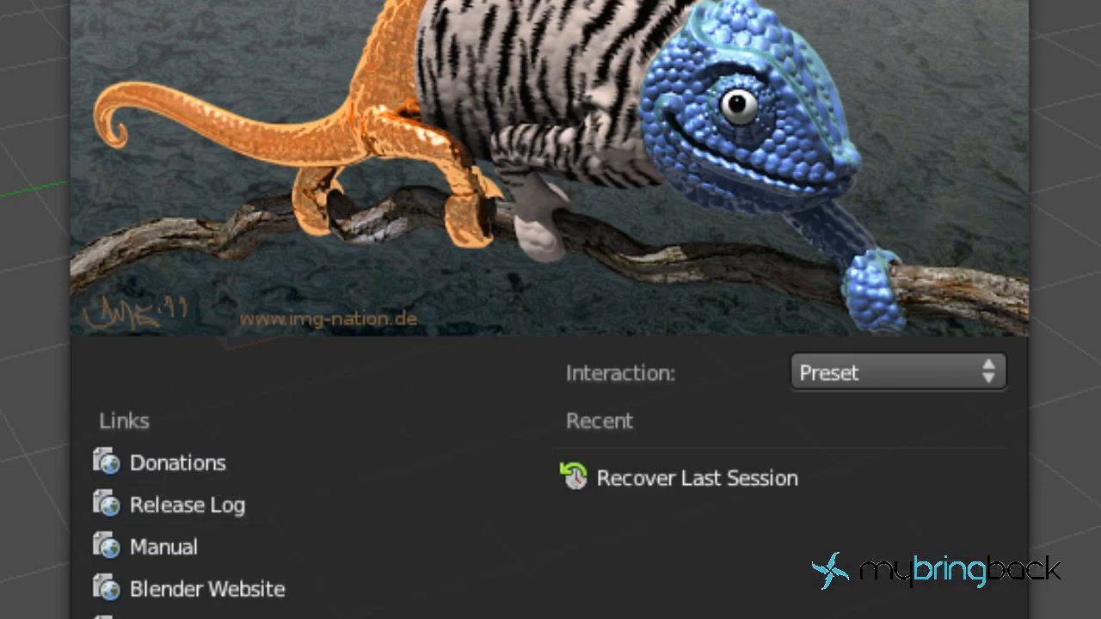
pyautogui.moveTo(340, 210)
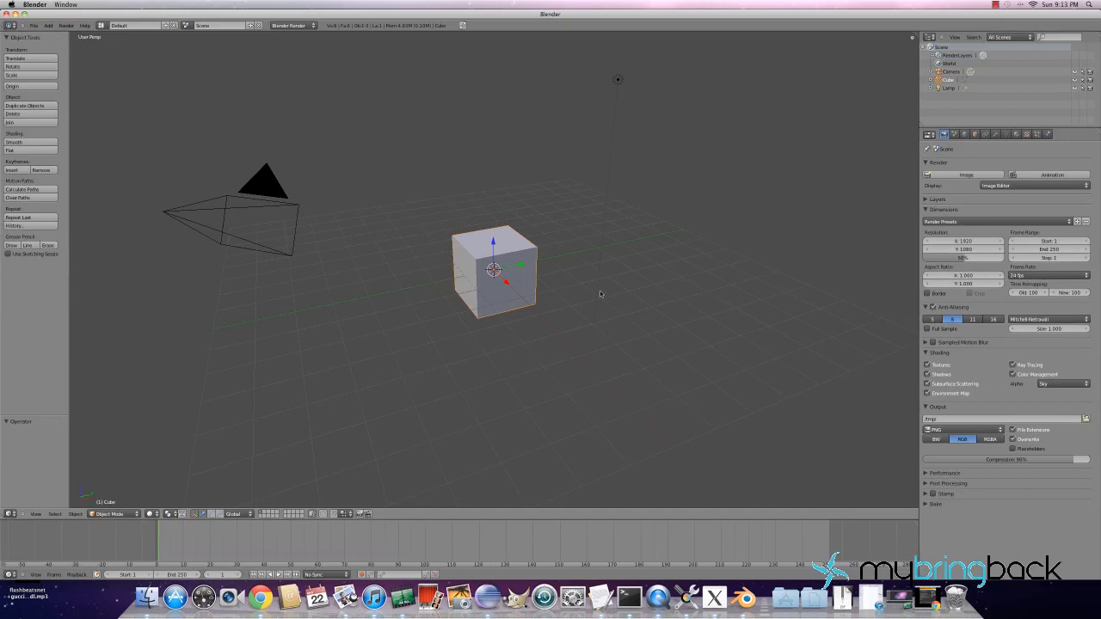
pyautogui.moveTo(447, 160)
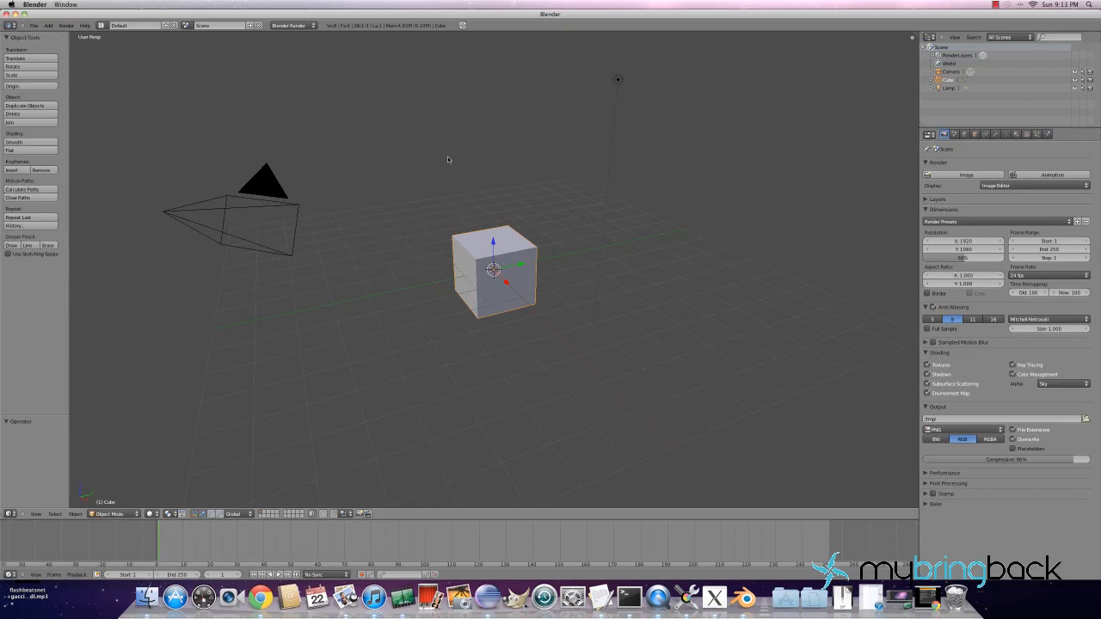